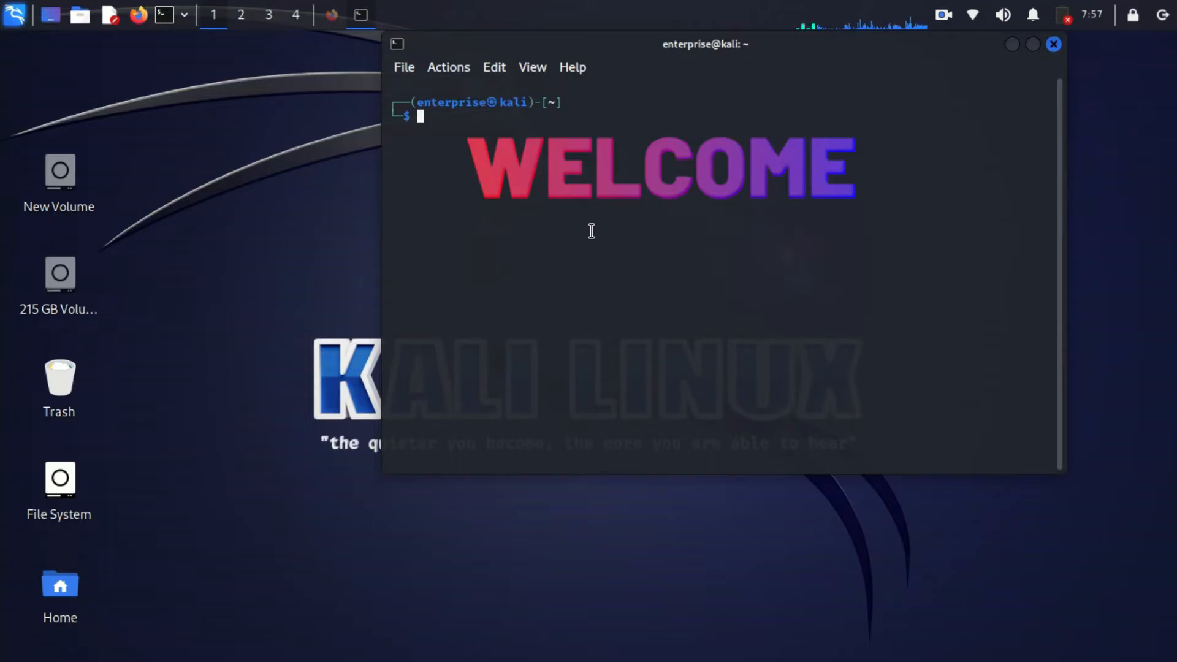
# - Run python3 -m pip install -r requirements.txt in routersploit, hitting the externally-managed-environment error
pyautogui.moveTo(704, 44); pyautogui.dragTo(618, 98)
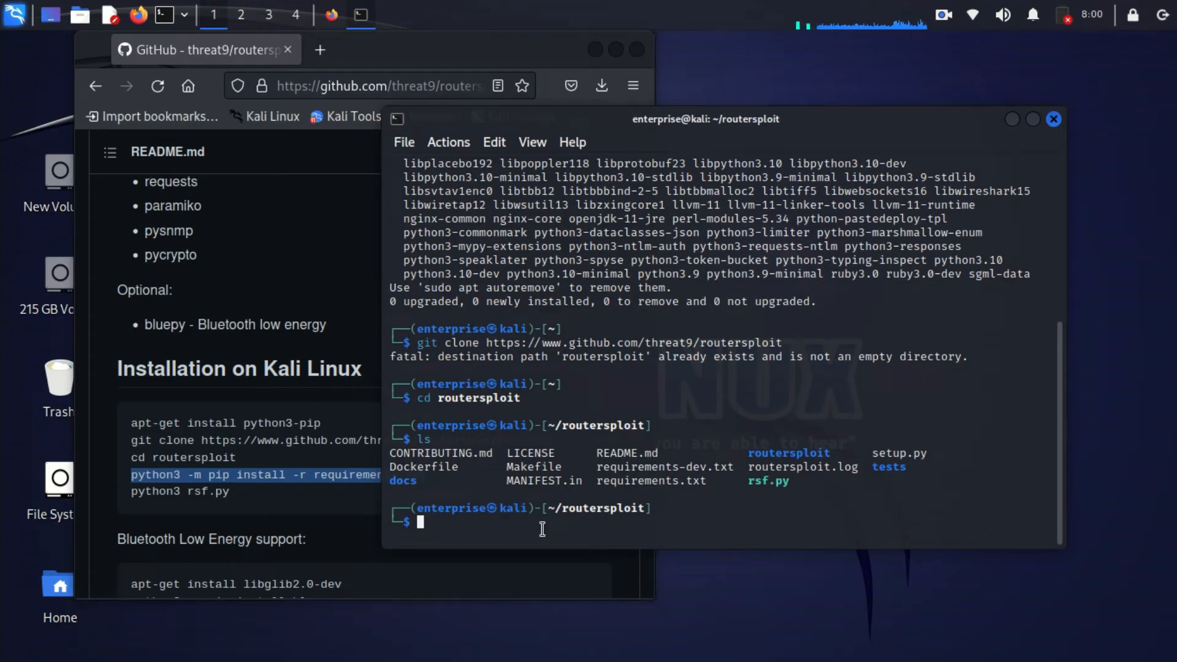
pyautogui.write('python3 -m pip install -r requirements.txt')
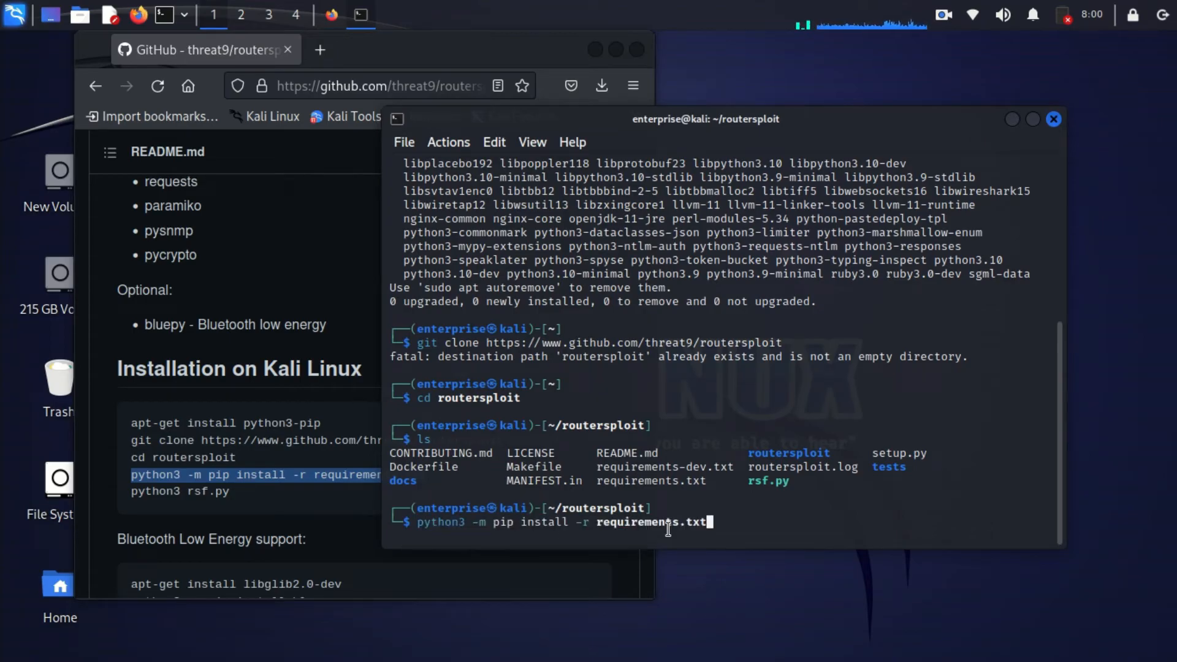
pyautogui.press('Return')
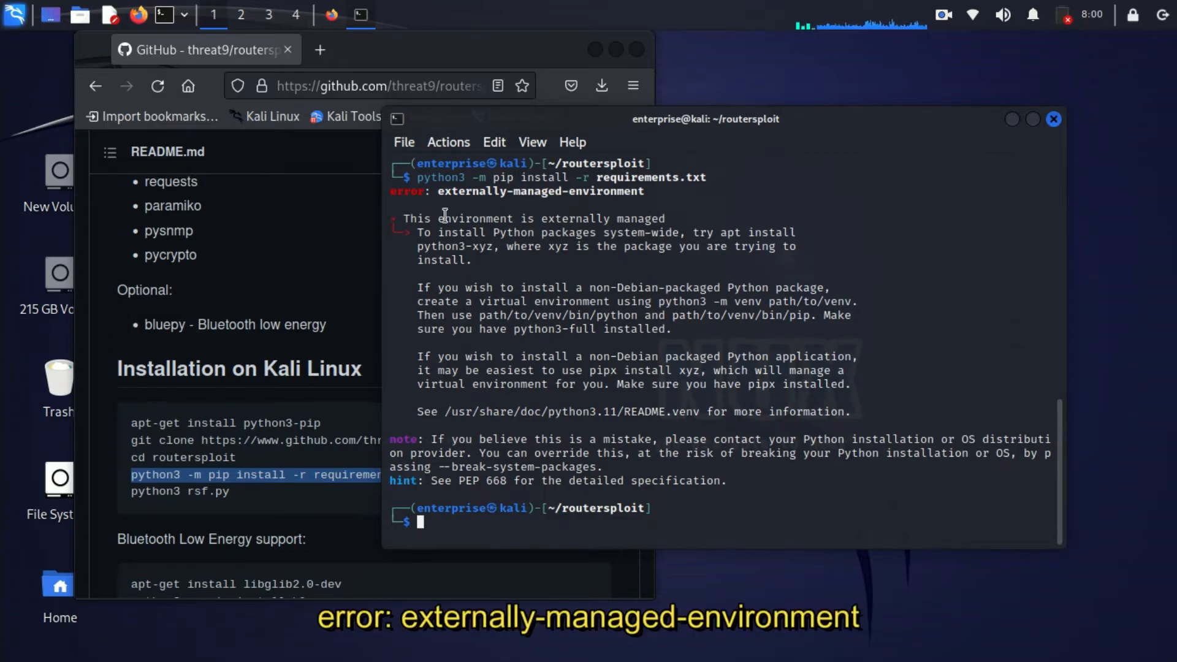
pyautogui.moveTo(396, 199)
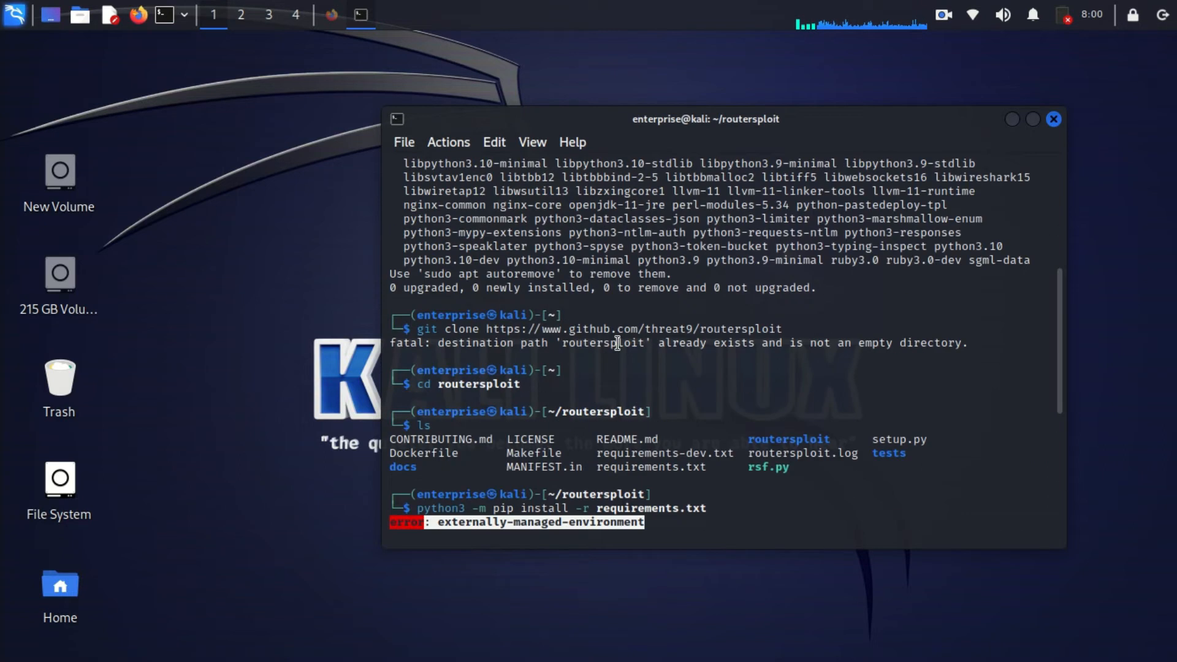
pyautogui.scroll(-3)
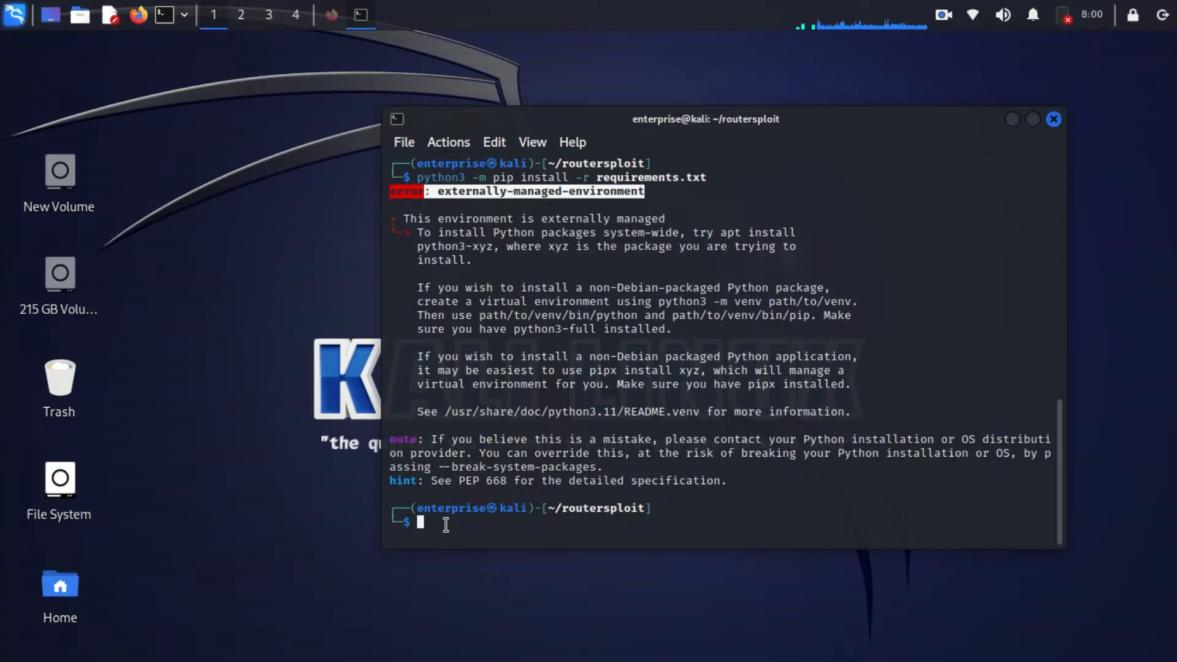
# - From home, install python3-pip and python3 virtualenv via apt (already newest versions)
pyautogui.write('cd')
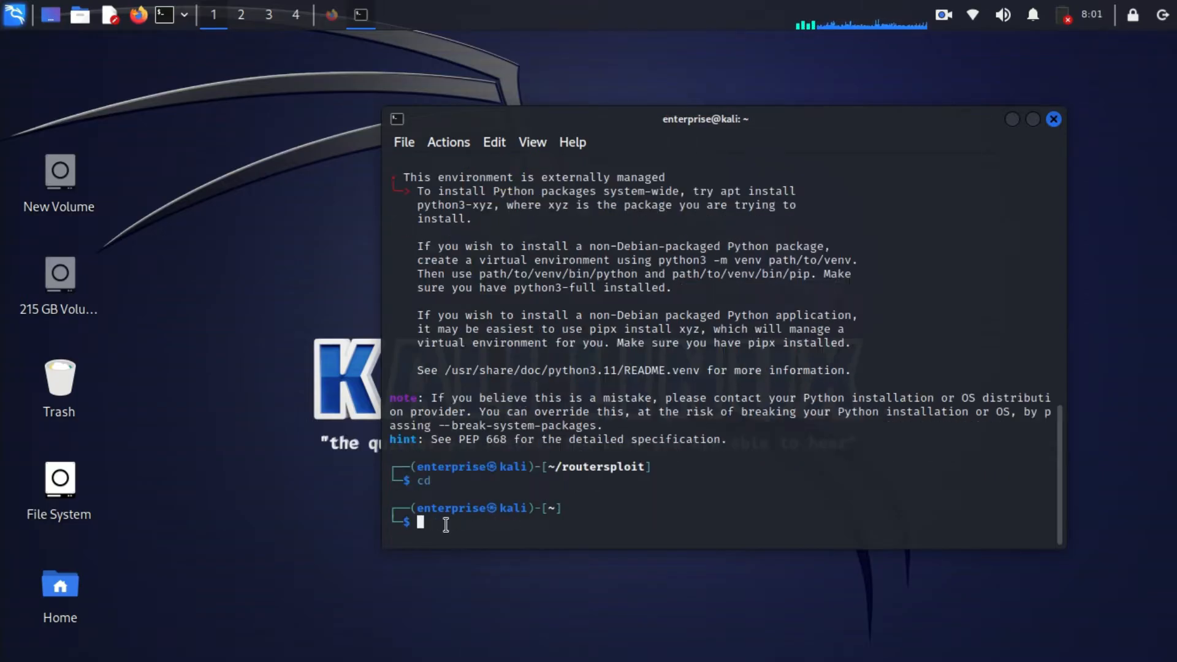
pyautogui.write('clear')
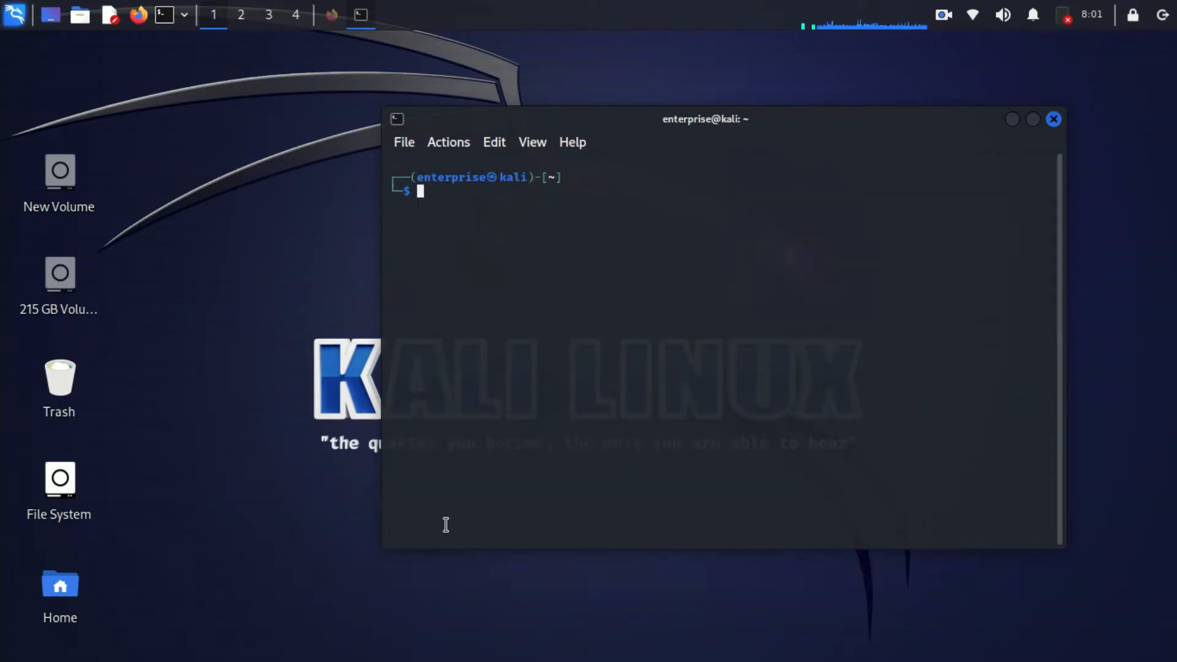
pyautogui.moveTo(272, 271)
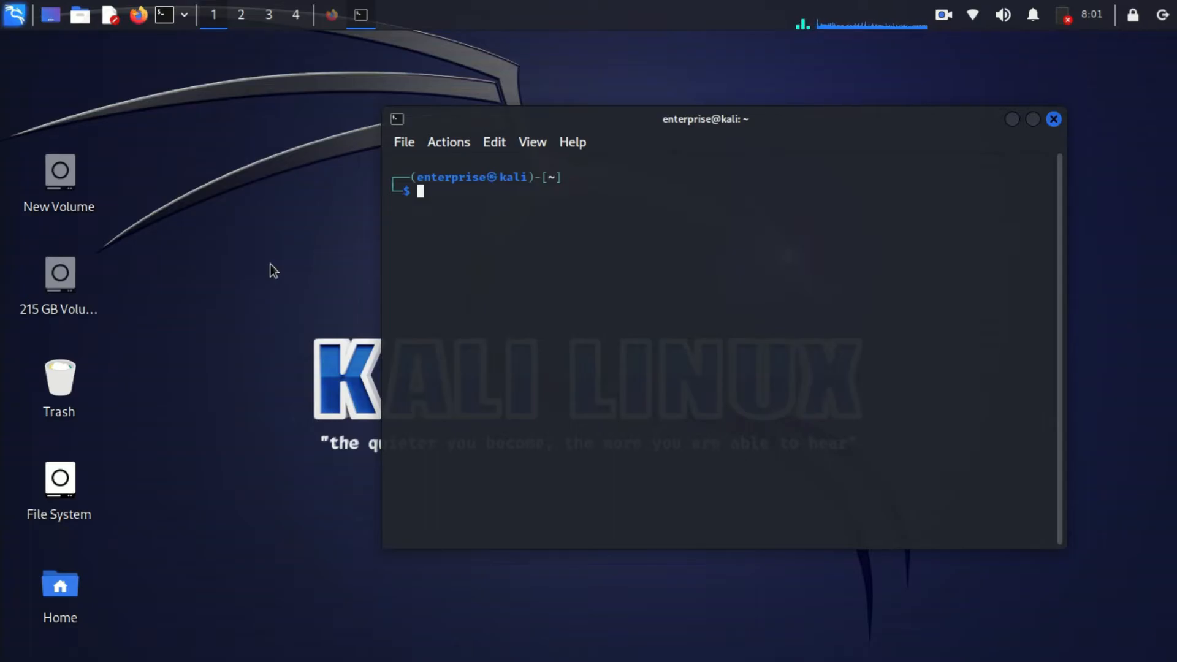
pyautogui.write('sudo apt-get install python3-pip')
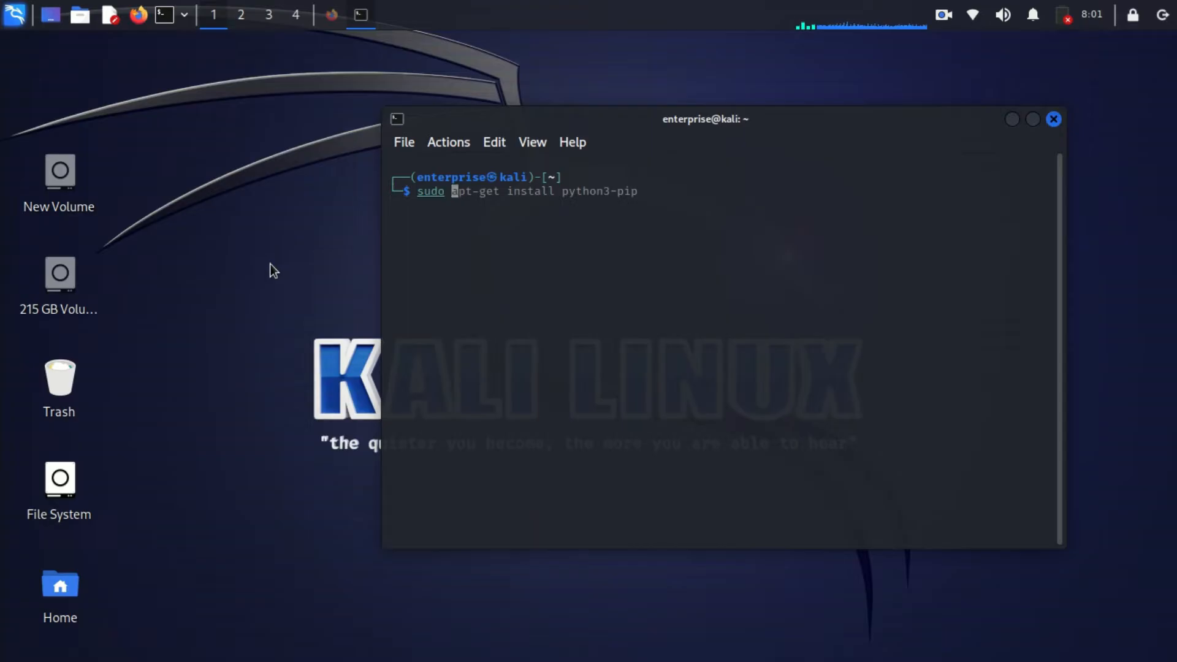
pyautogui.write('sudo apt install python3 virtualenv')
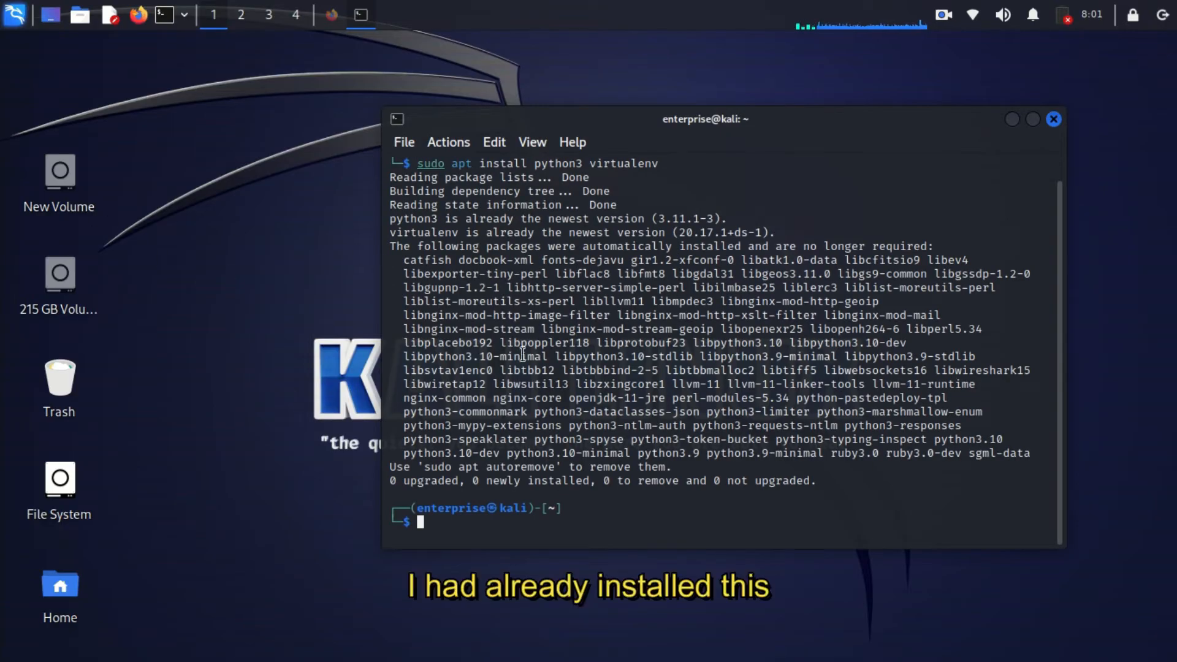
pyautogui.moveTo(457, 502)
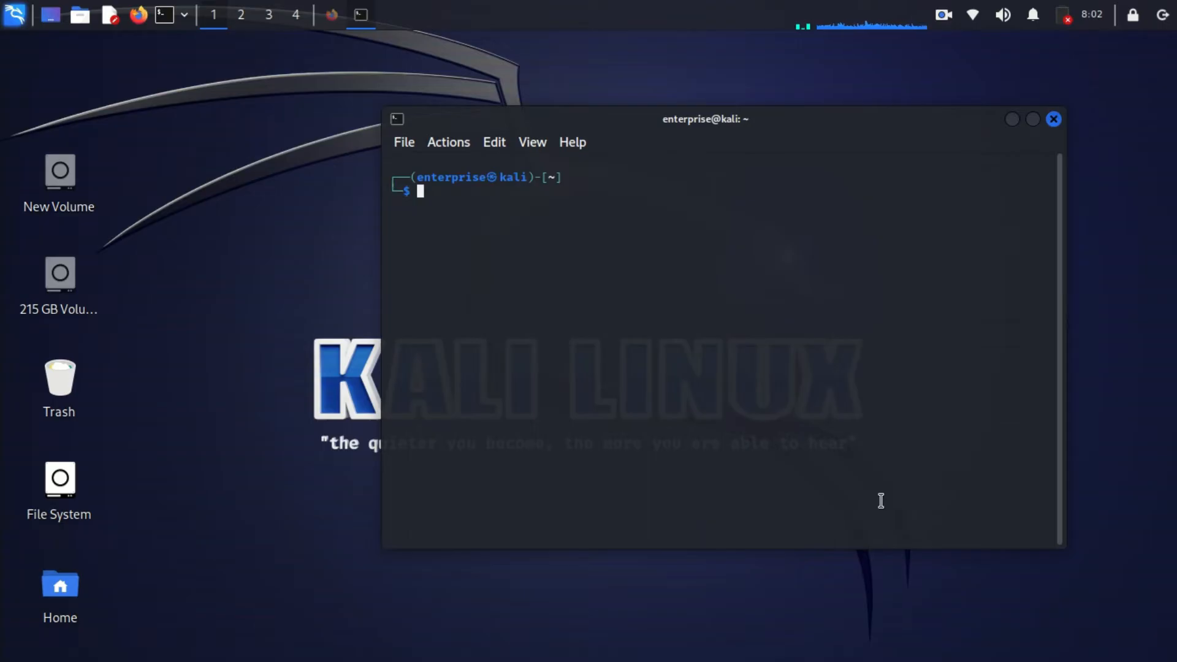
# - On the Desktop, create the routersploit_env virtual environment with virtualenv and select its new folder
pyautogui.write('cd Desktop/router_env/routersploit')
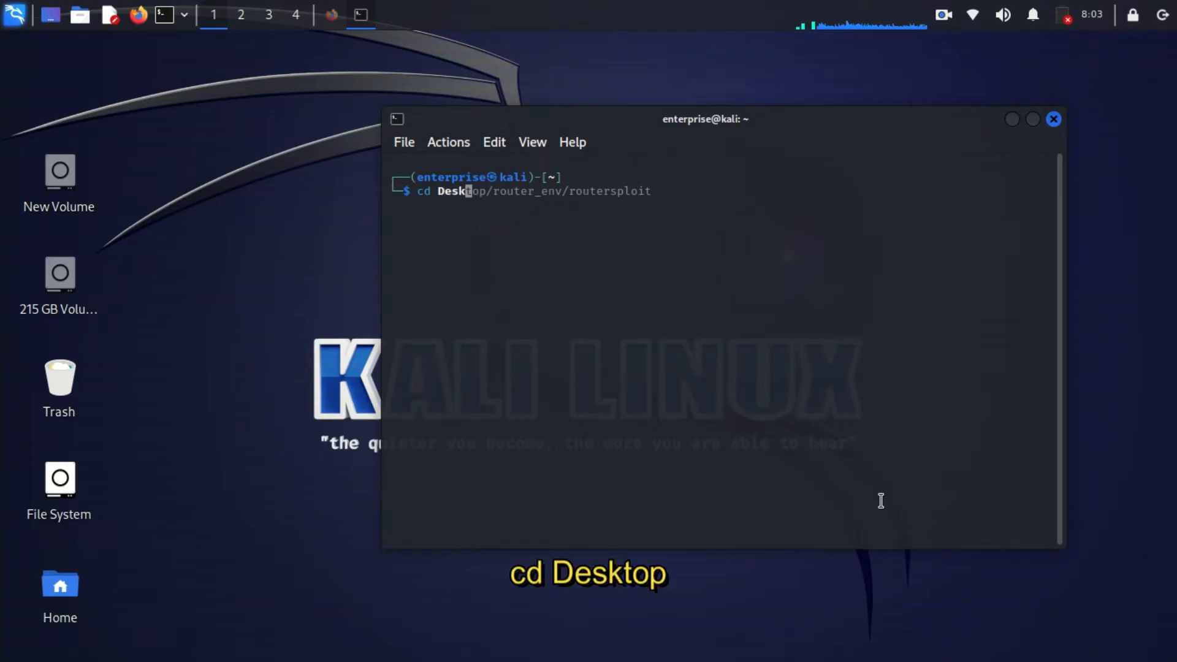
pyautogui.press('Return')
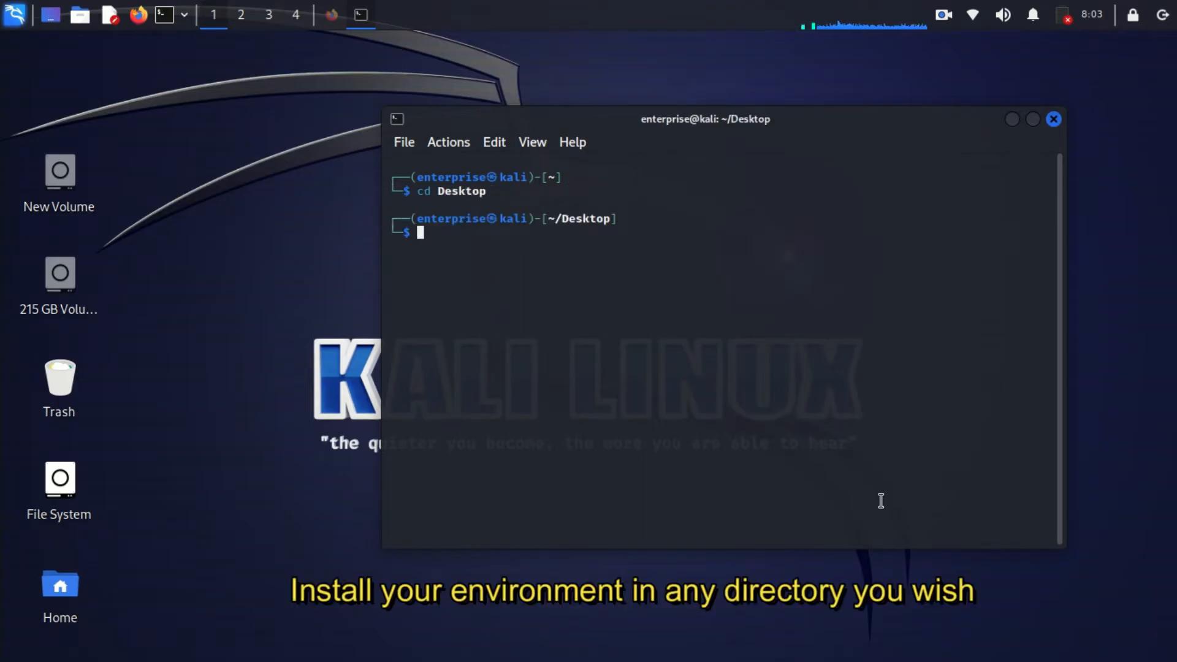
pyautogui.write('virtualenv routersploit_env')
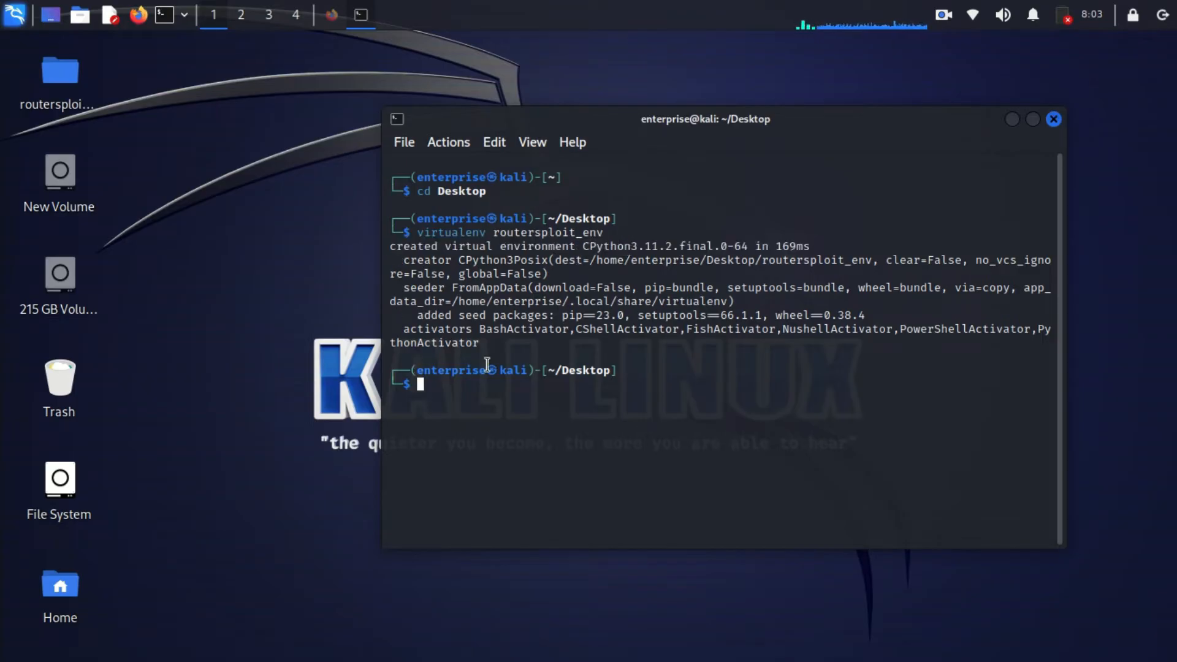
pyautogui.moveTo(263, 205)
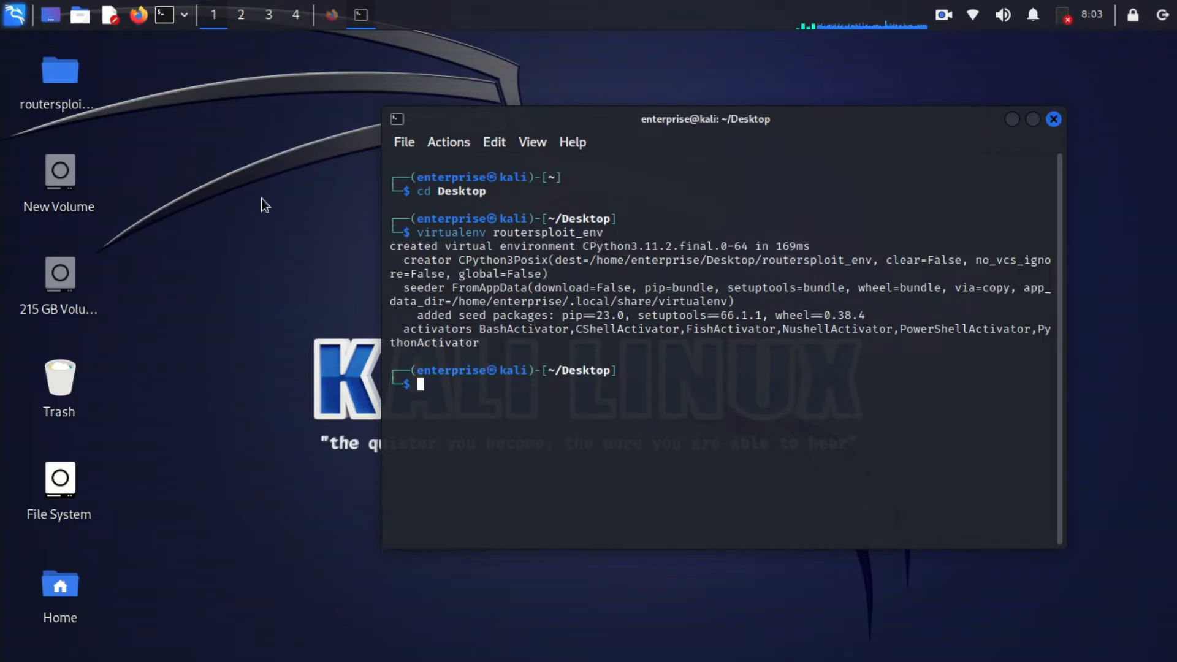
pyautogui.click(59, 75)
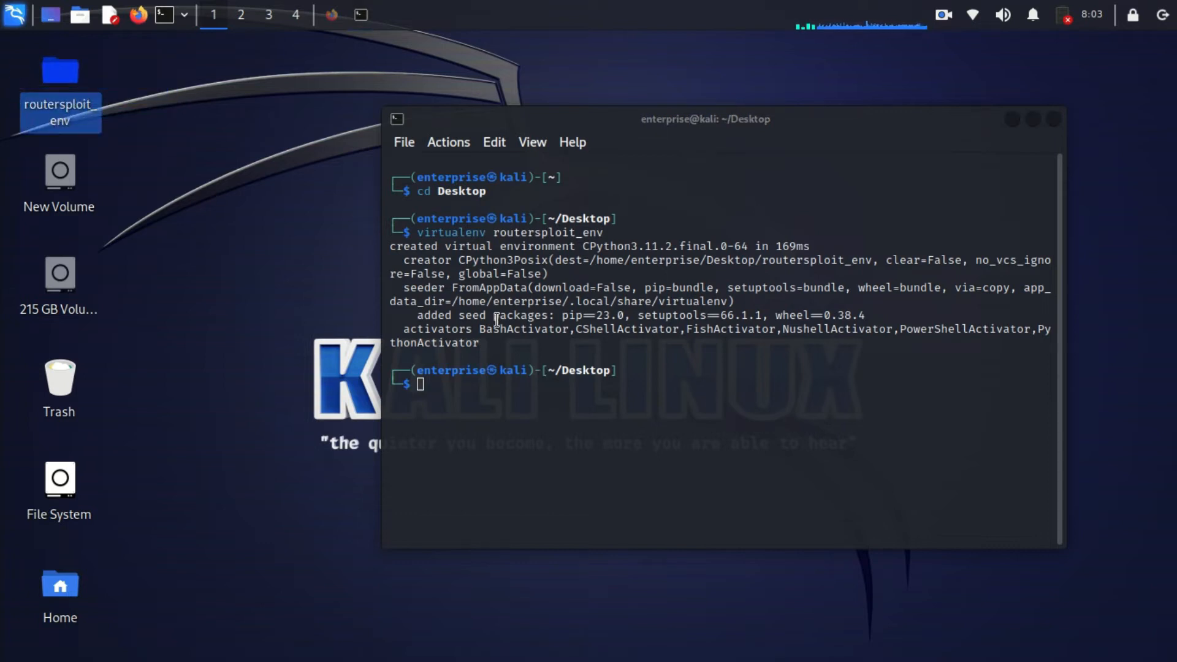
pyautogui.moveTo(262, 88)
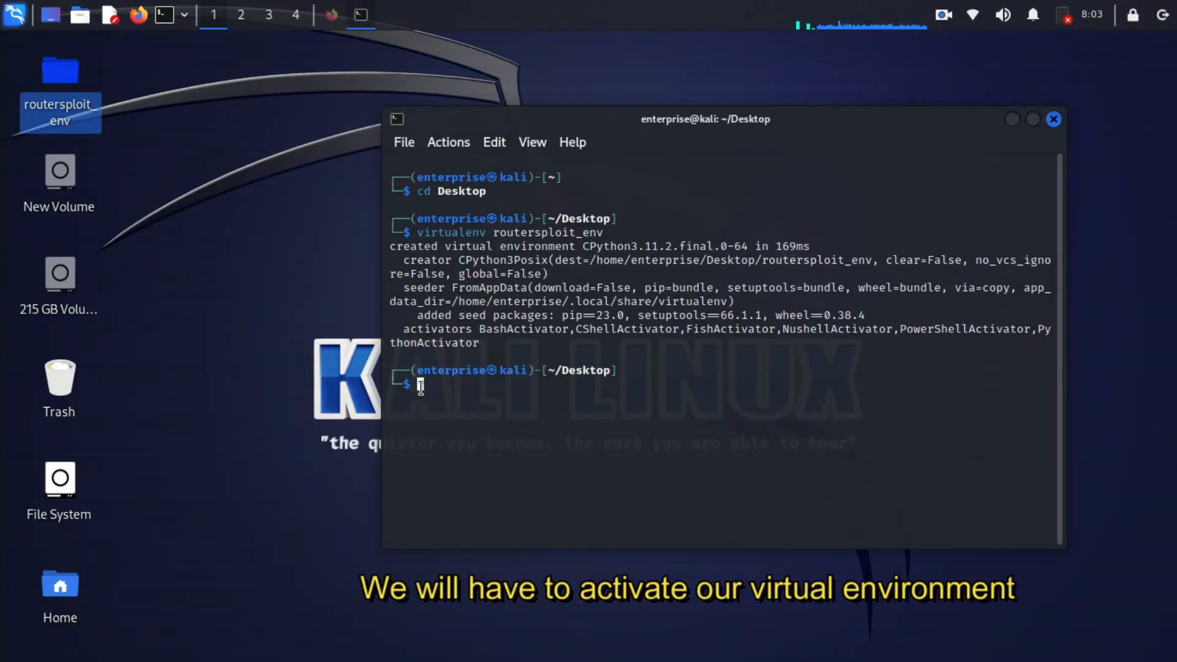
# - Enter routersploit_env and activate it with source bin/activate
pyautogui.write('cd Desktop')
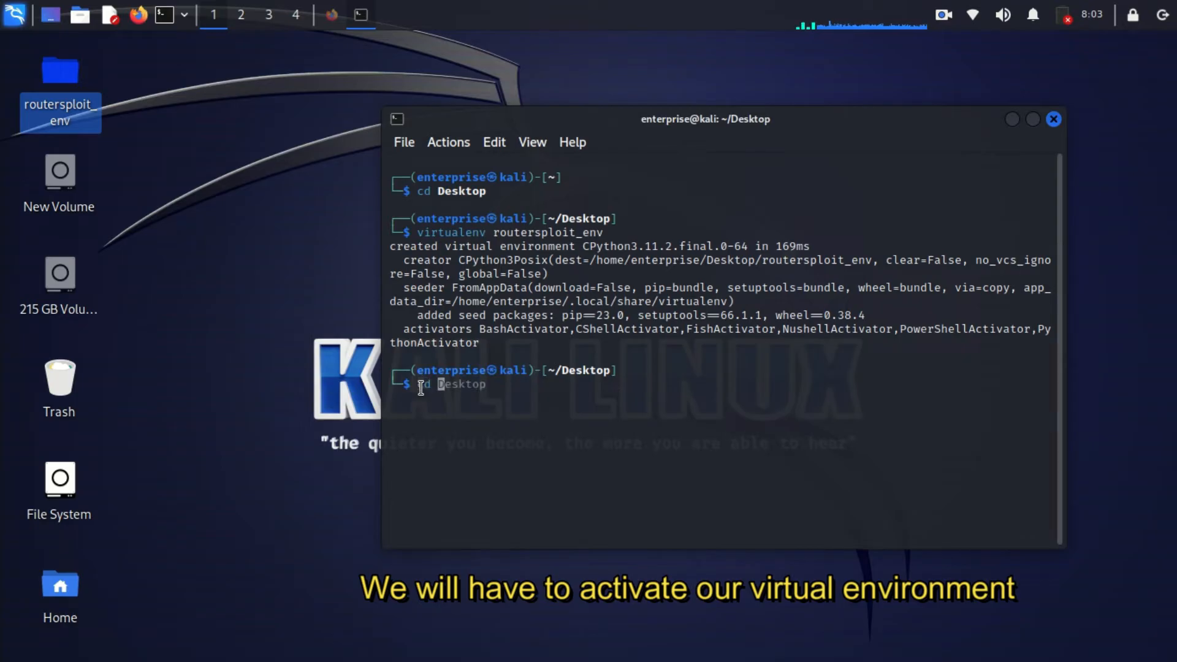
pyautogui.write('routersploit_env')
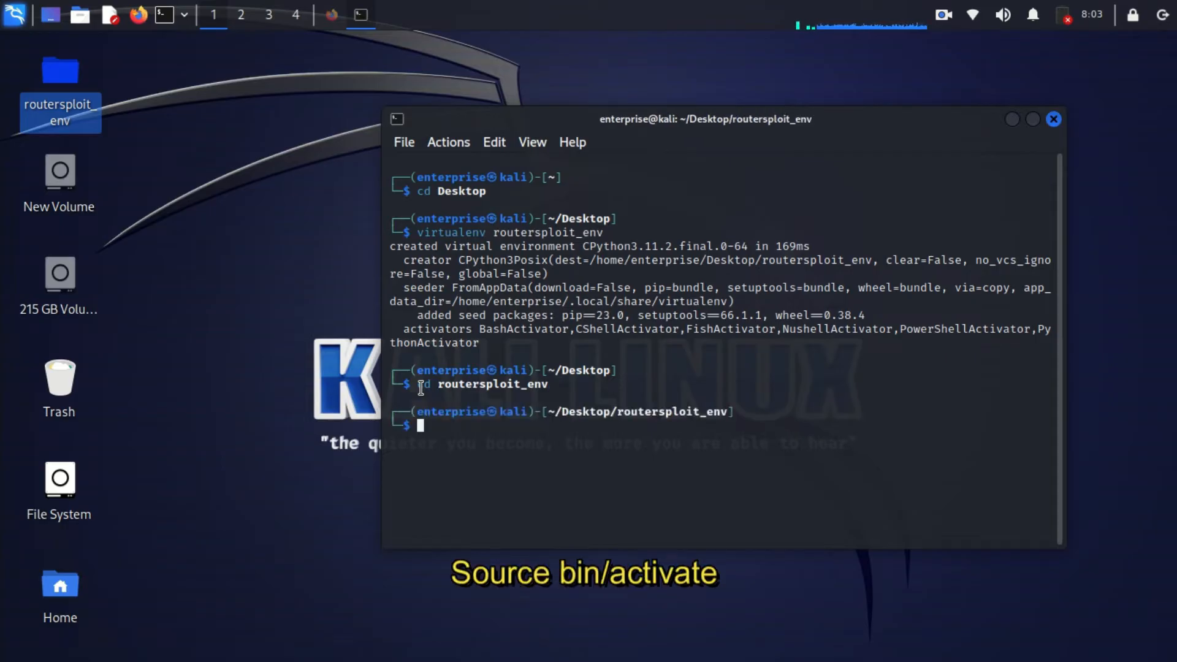
pyautogui.write('source bin/activate')
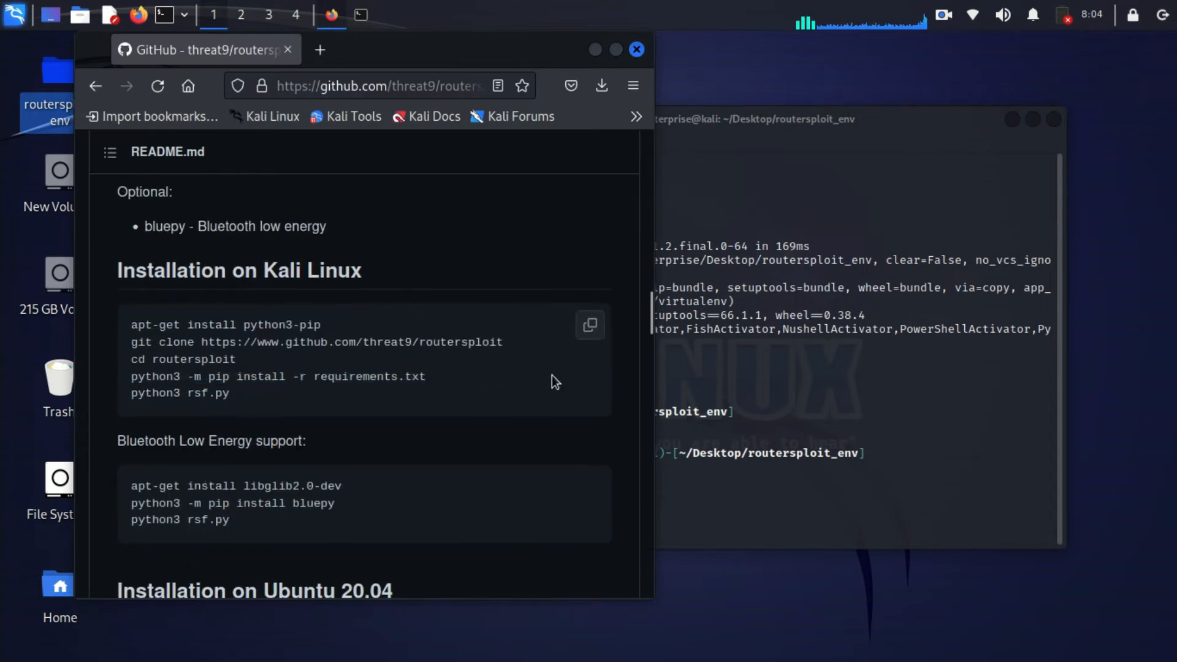
# - Select the git clone command in the README's Kali installation steps
pyautogui.moveTo(131, 342); pyautogui.dragTo(237, 342)
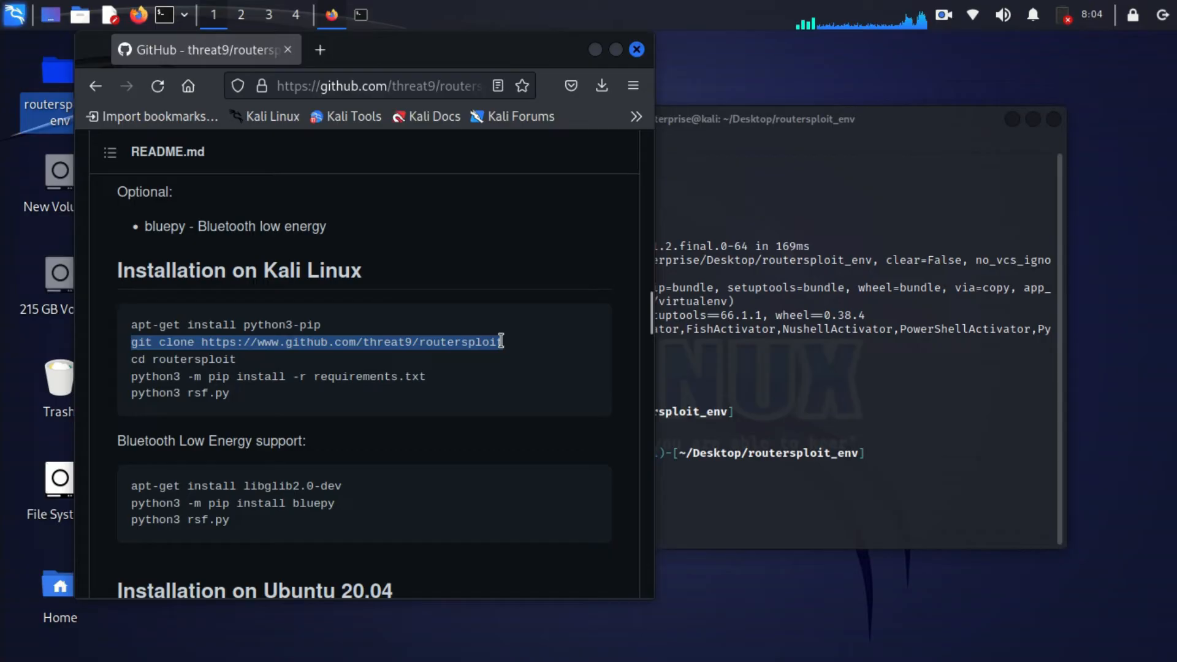
pyautogui.moveTo(481, 369)
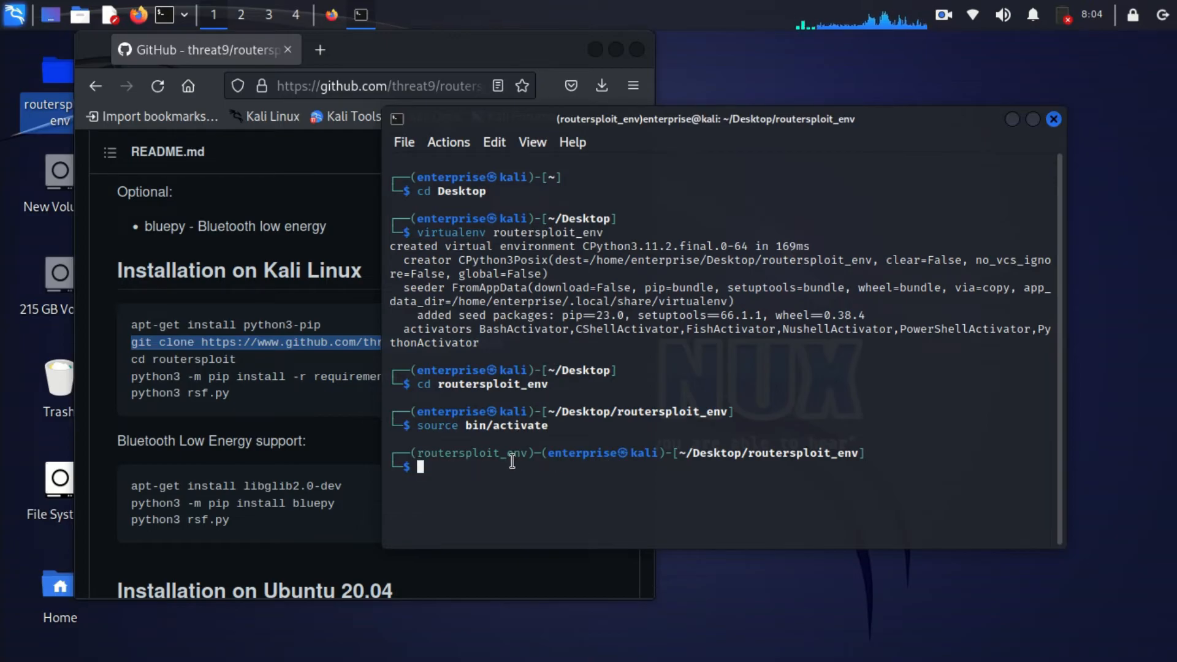
pyautogui.write('git clone https://www.github.com/threat9/routersploit')
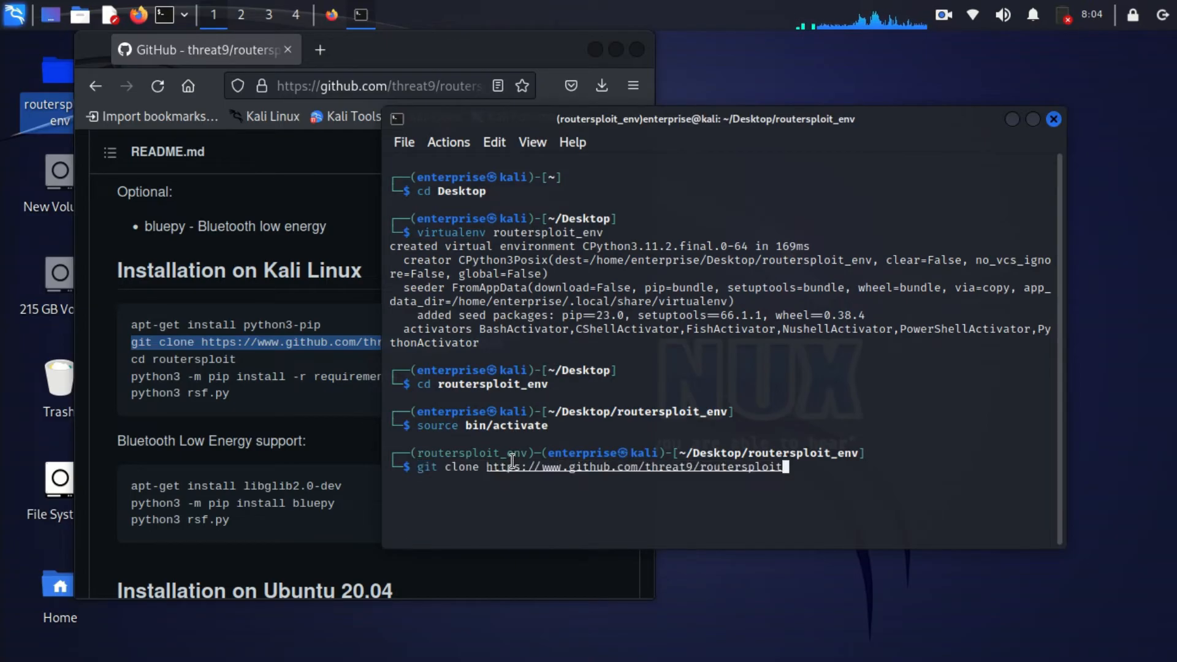
pyautogui.press('Return')
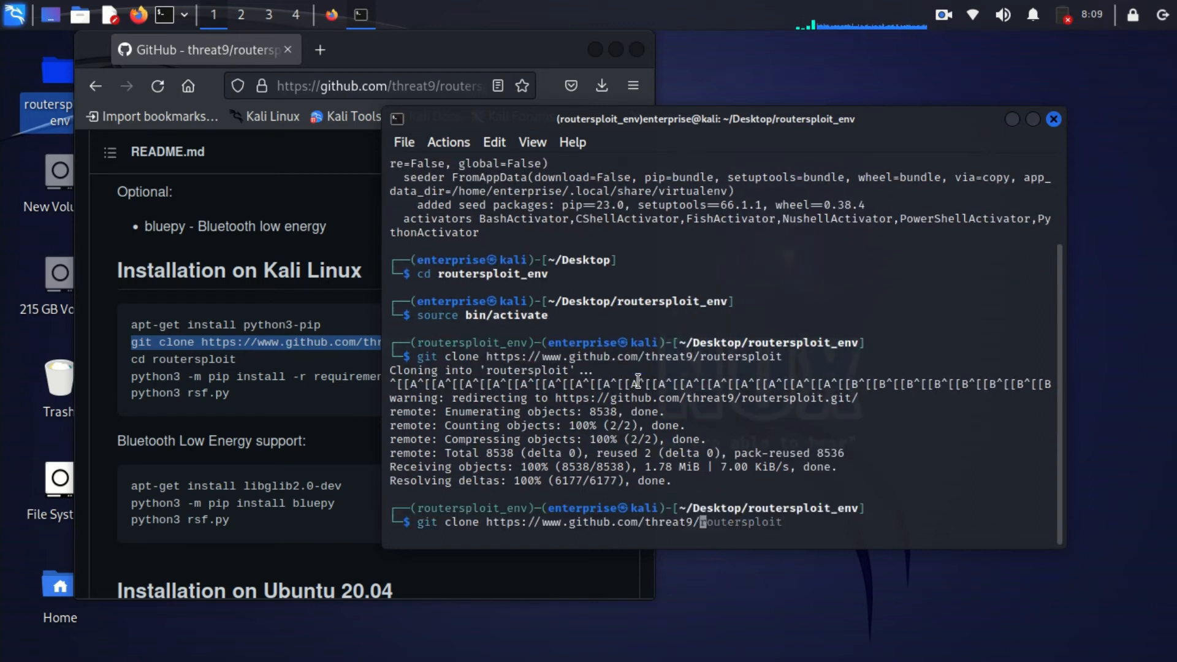
pyautogui.press('ctrl+c')
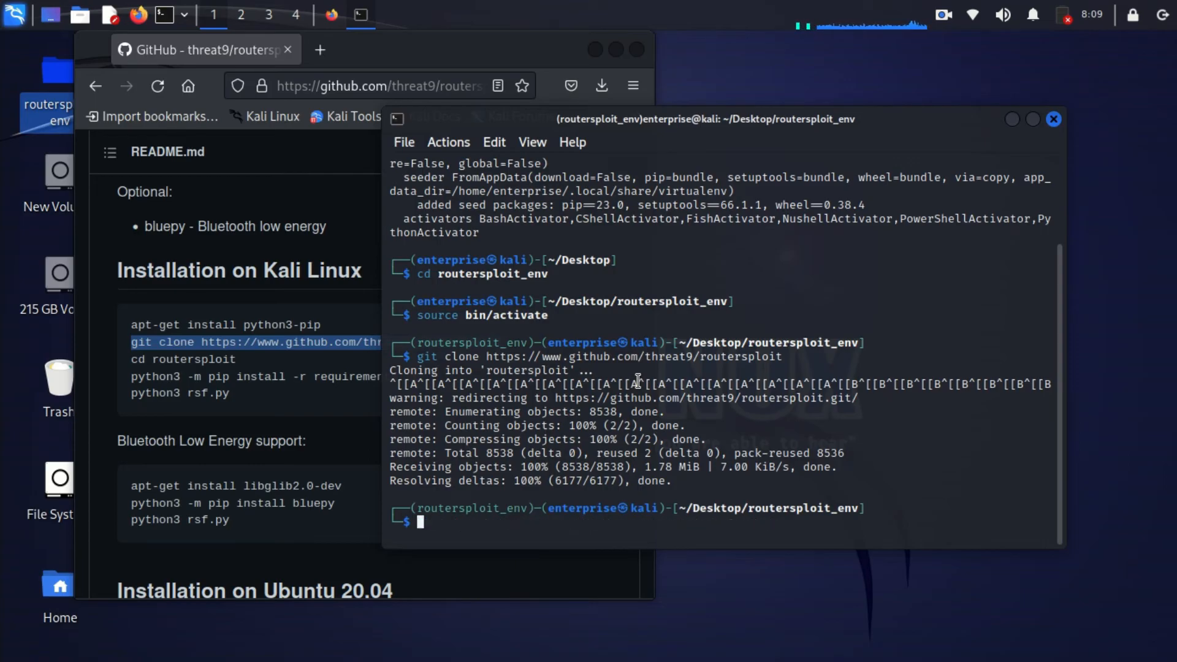
pyautogui.write('cd routersploit_env')
pyautogui.write('ls')
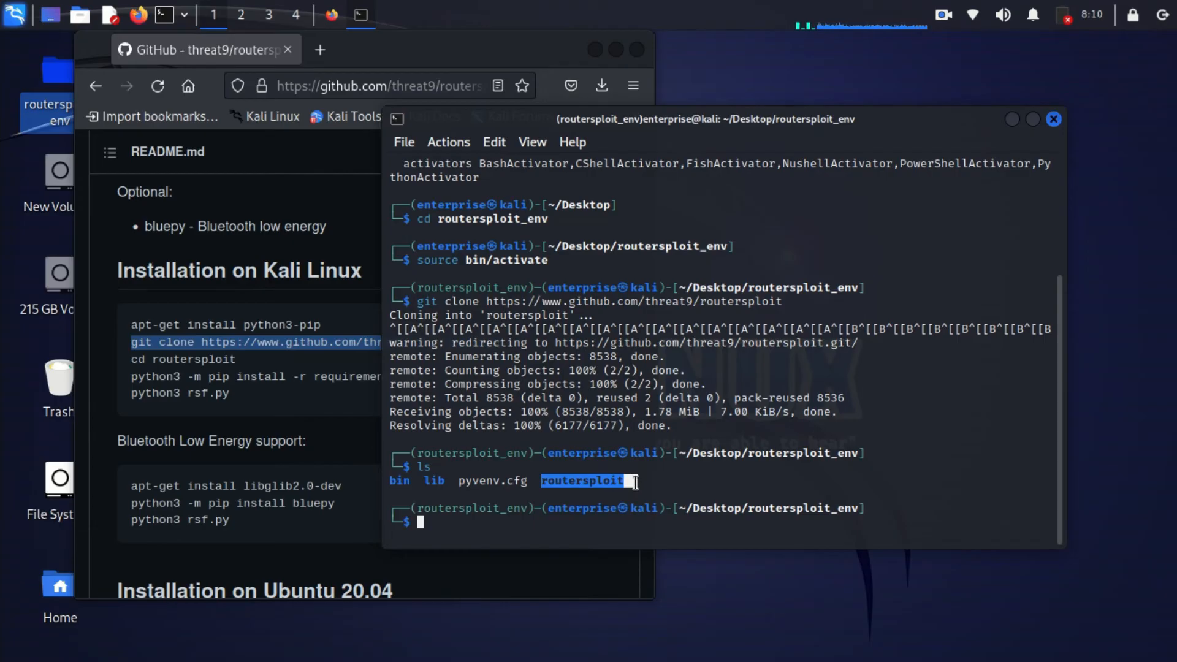
# - Inside the cloned routersploit folder, start pip installing requirements.txt (future, requests, paramiko)
pyautogui.write('cd routersploit/')
pyautogui.write('ls')
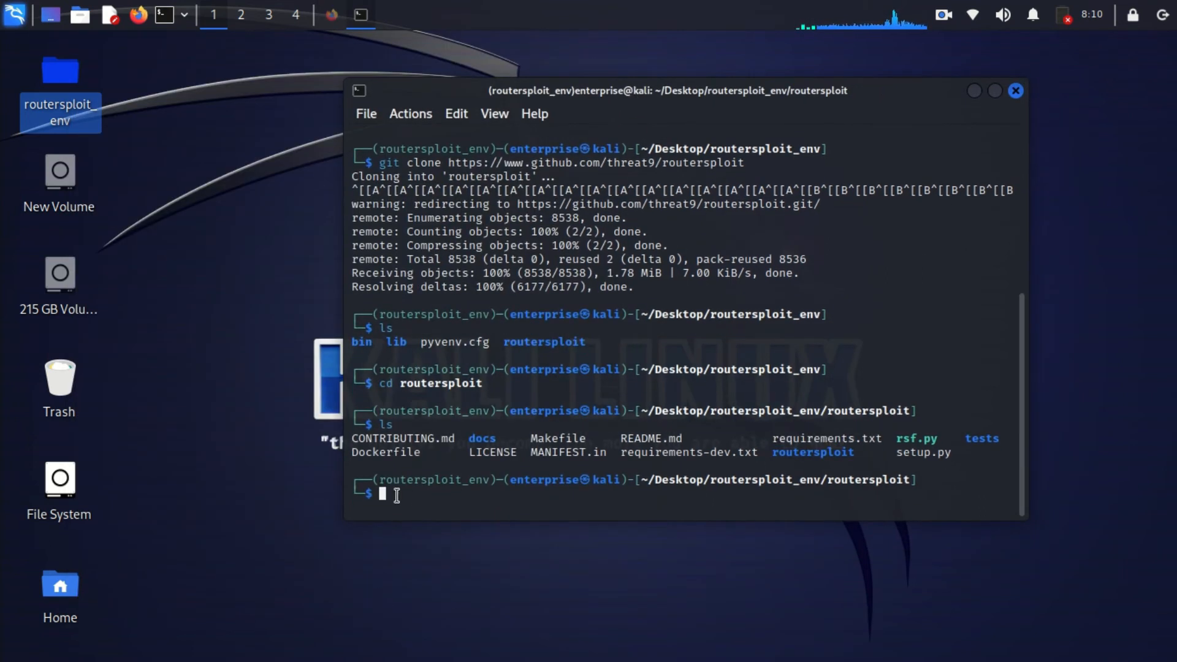
pyautogui.write('python3 -m pip install -r requirements.txt')
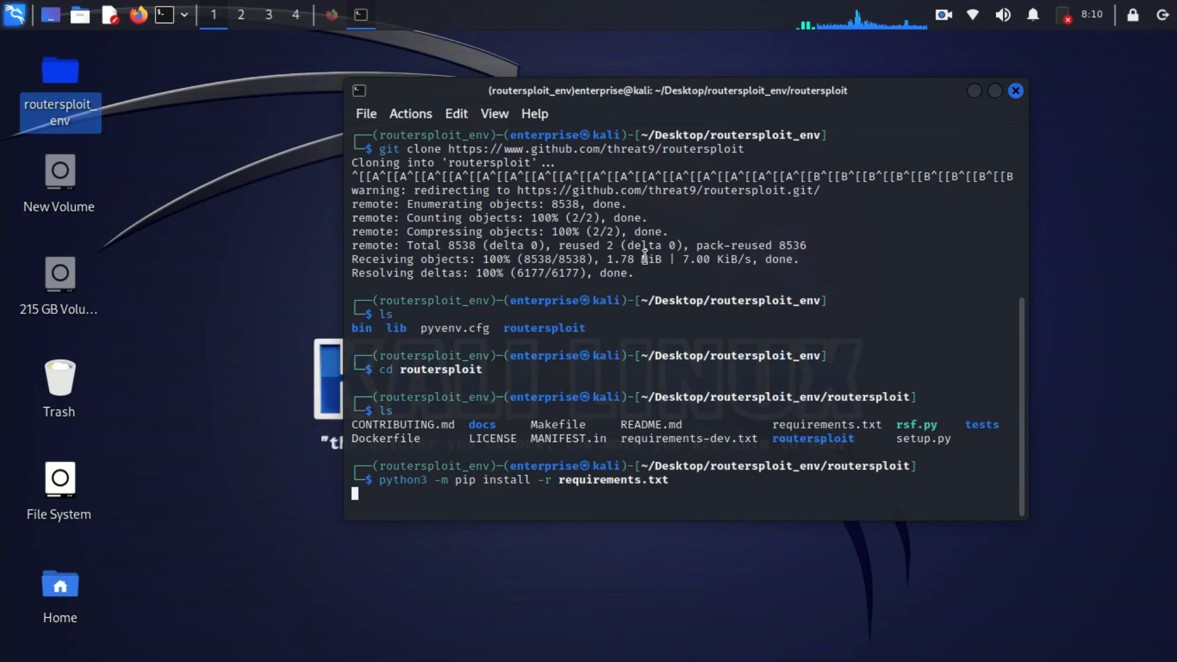
pyautogui.scroll(-3)
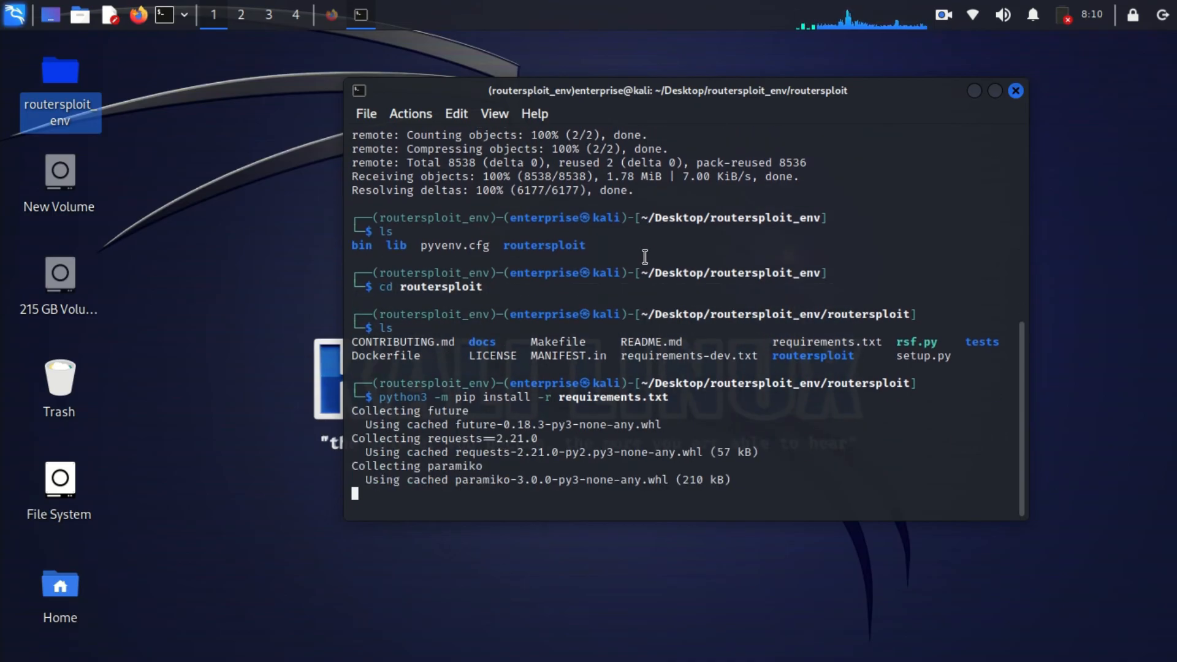